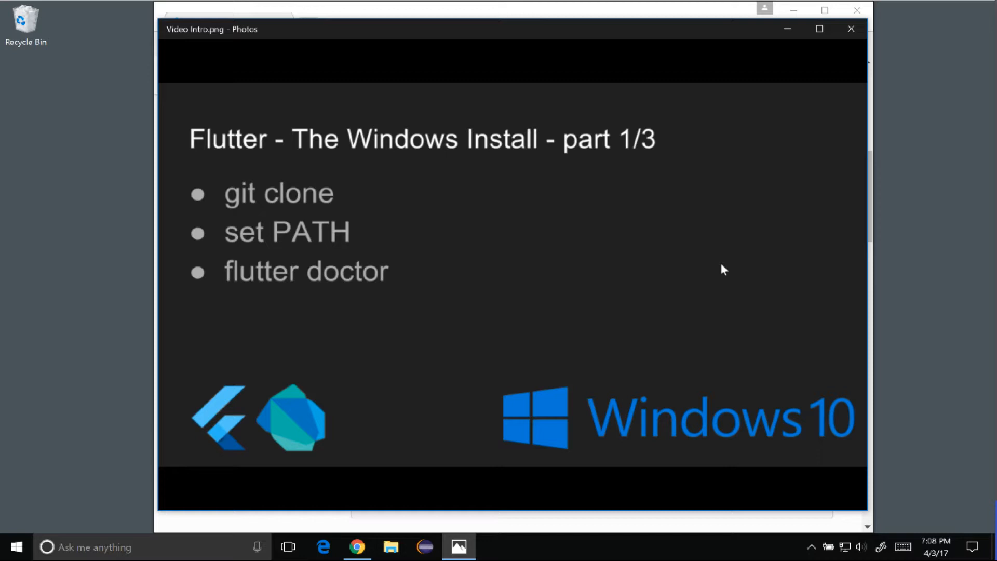
- Close the Photos window showing the Flutter Windows install intro slide
{"action": "left_click", "coordinate": [357, 547]}
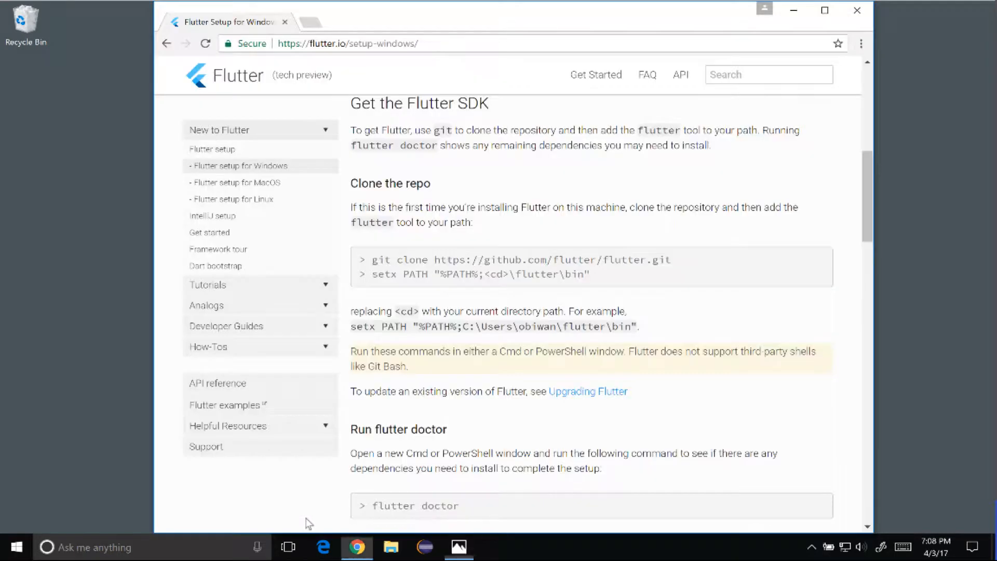
- Scroll the Flutter setup page from System requirements down to the Get the Flutter SDK clone commands
{"action": "scroll", "scroll_direction": "up", "scroll_amount": 3}
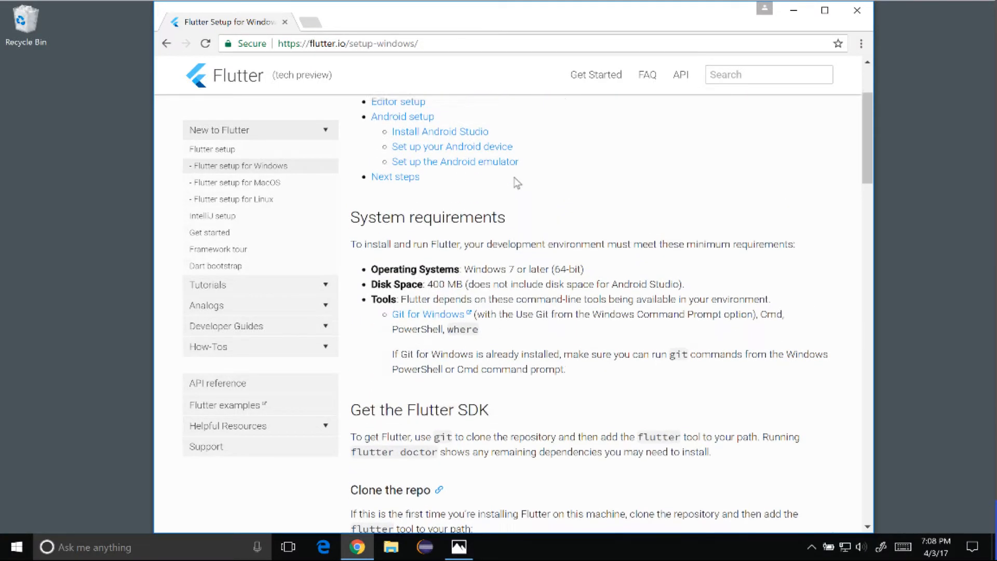
{"action": "scroll", "scroll_direction": "down", "scroll_amount": 3}
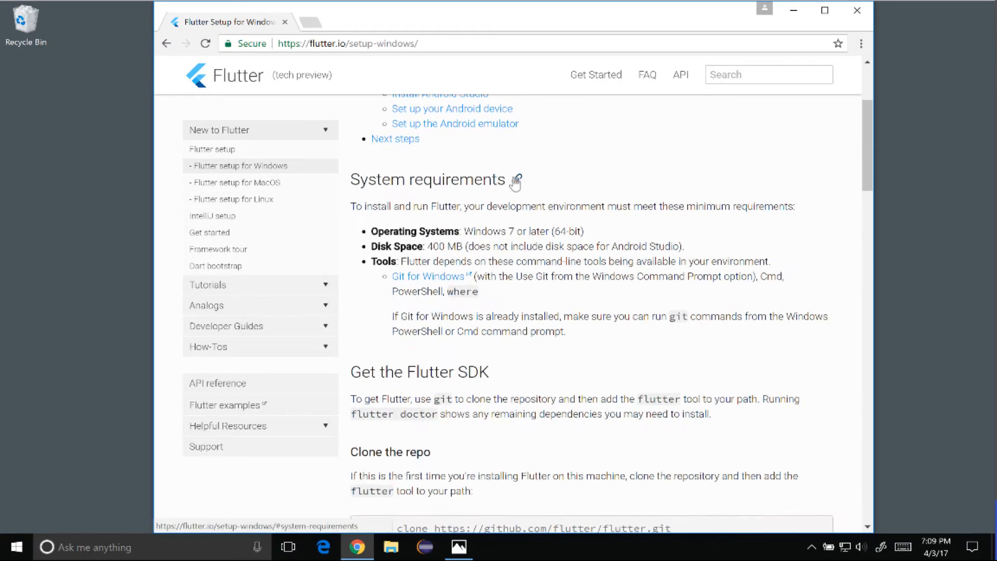
{"action": "scroll", "scroll_direction": "down", "scroll_amount": 3}
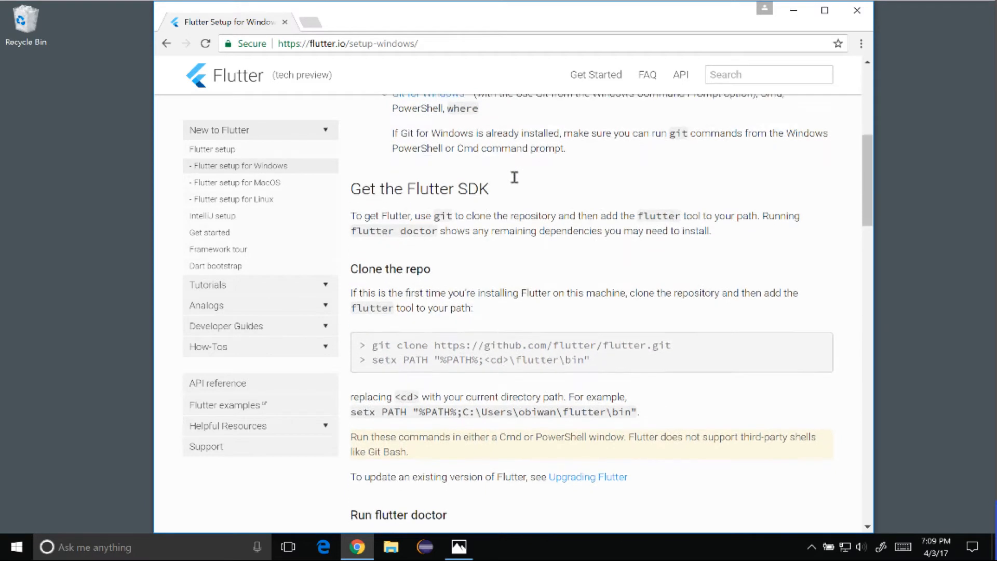
{"action": "scroll", "scroll_direction": "down", "scroll_amount": 3}
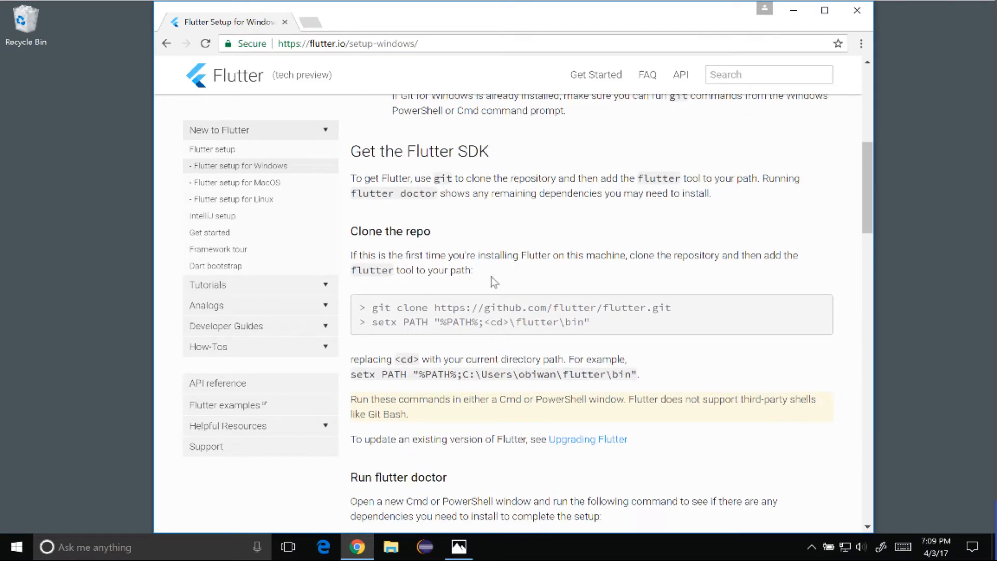
{"action": "mouse_move", "coordinate": [472, 302]}
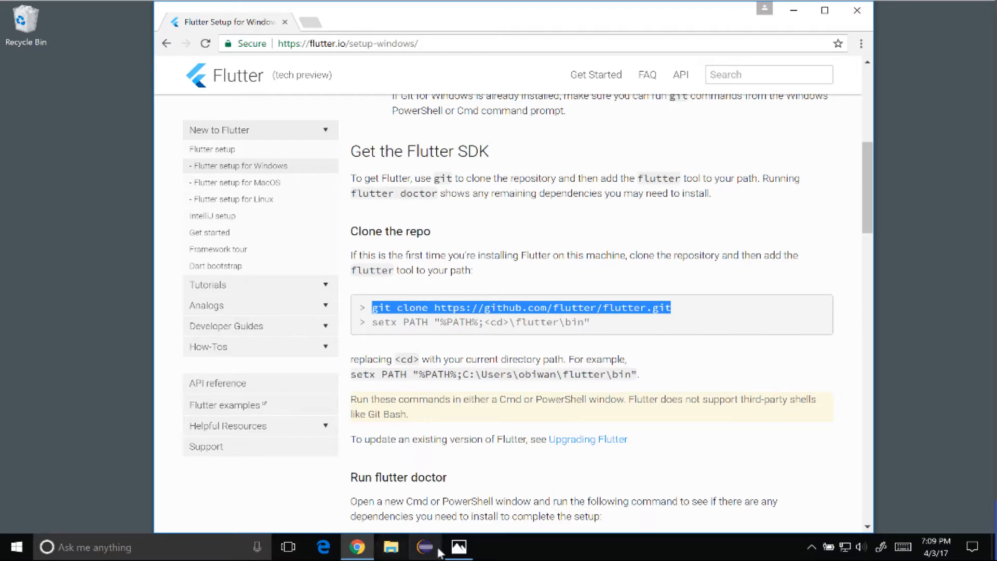
- Search for cmd from the taskbar and launch Command Prompt
{"action": "left_click", "coordinate": [96, 547]}
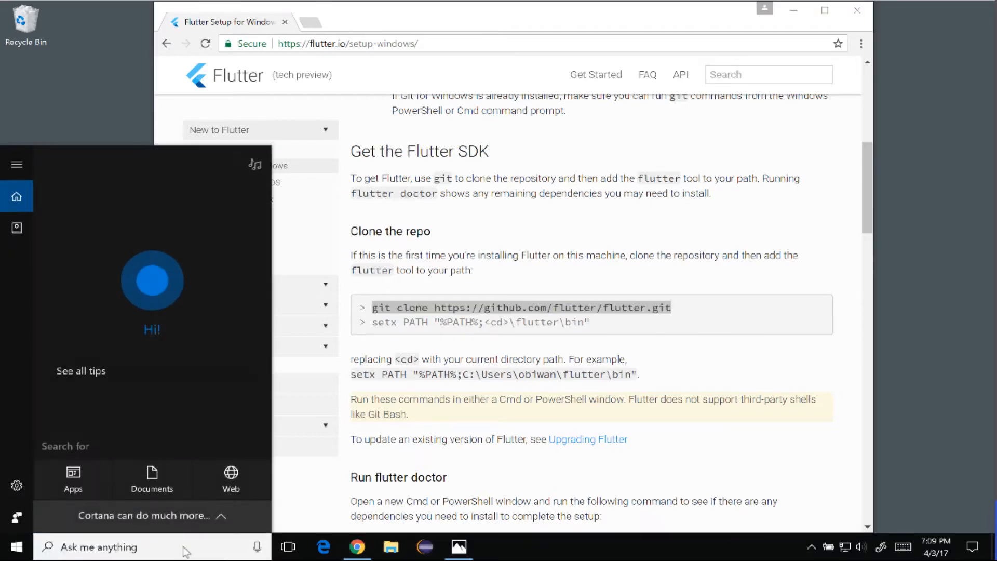
{"action": "type", "text": "cmd"}
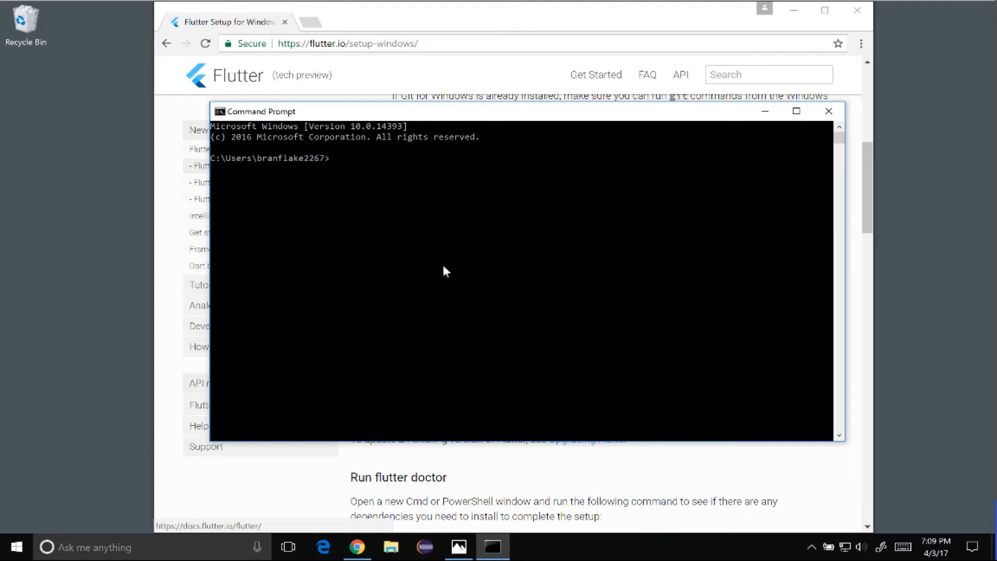
{"action": "type", "text": "cd git"}
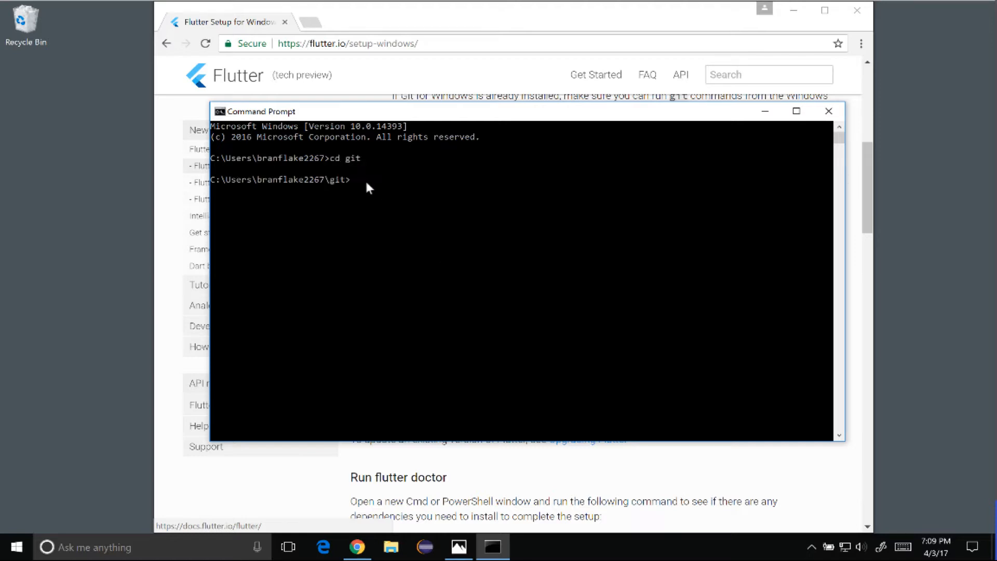
{"action": "mouse_move", "coordinate": [465, 221]}
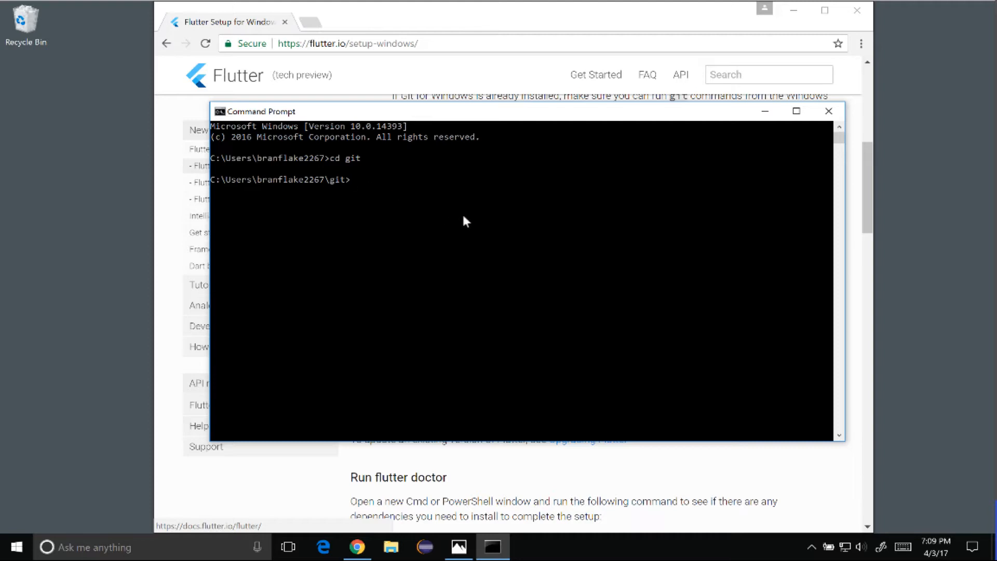
{"action": "type", "text": "git clone https://github.com/flutter/flutter.git"}
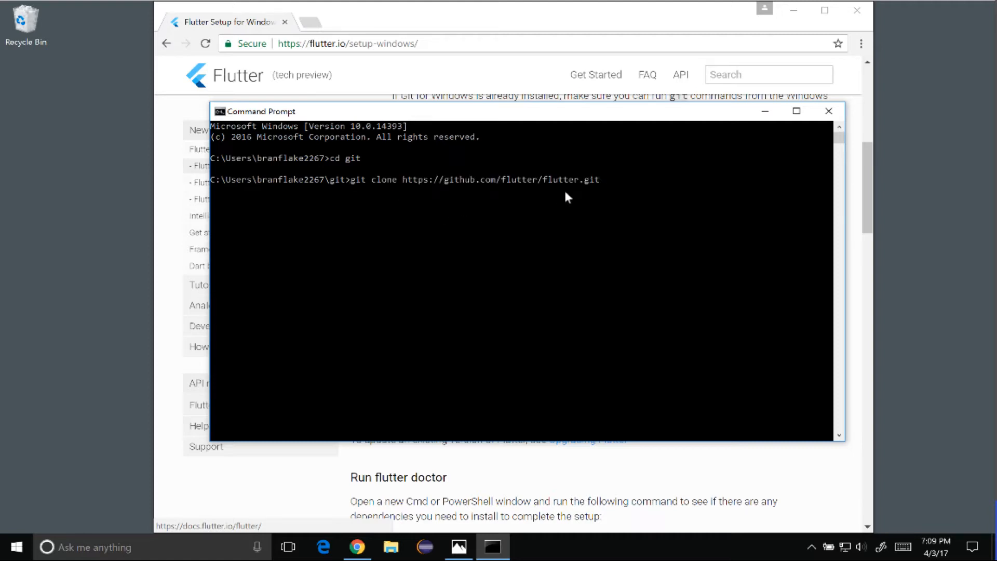
{"action": "left_click", "coordinate": [547, 179]}
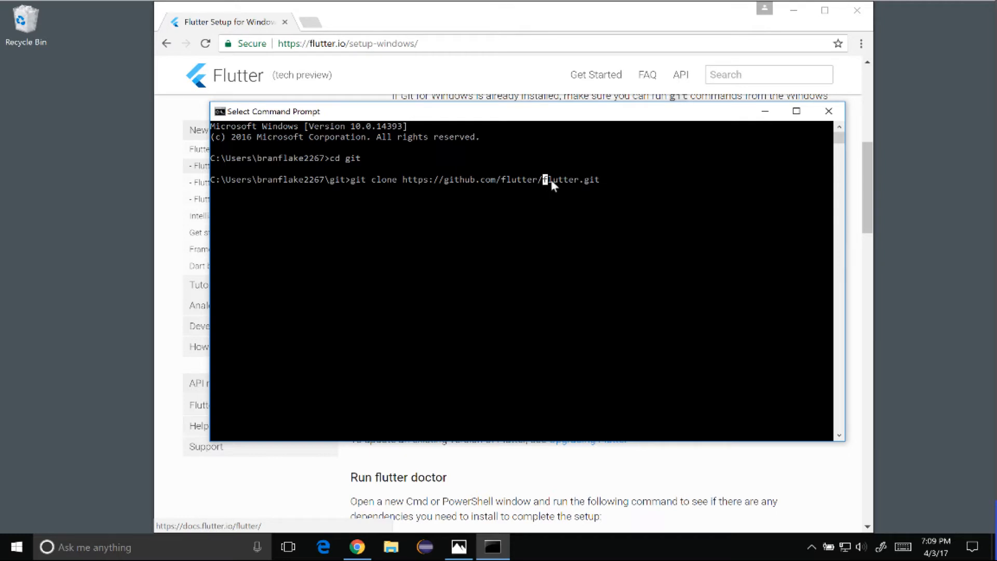
{"action": "double_click", "coordinate": [560, 180]}
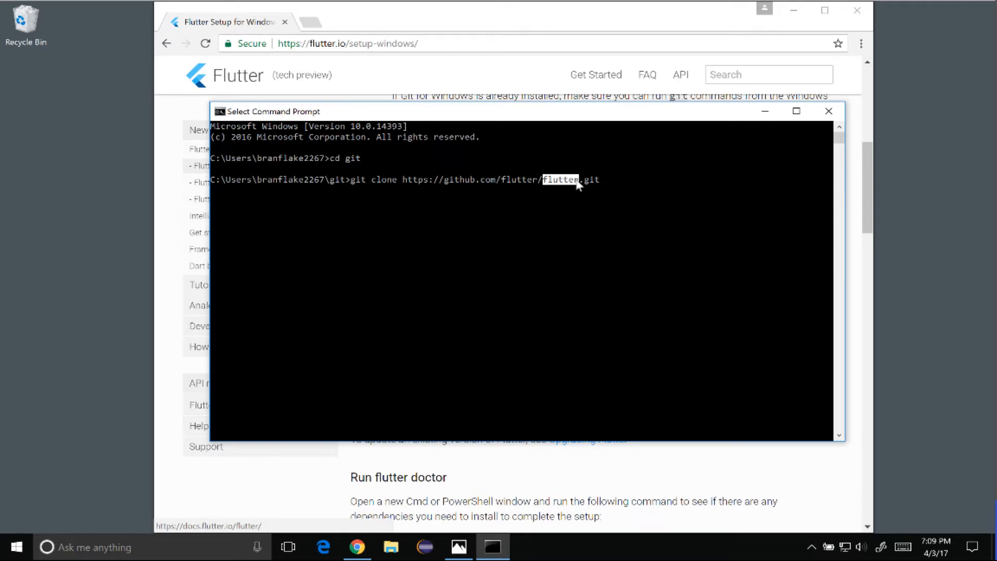
{"action": "mouse_move", "coordinate": [536, 245]}
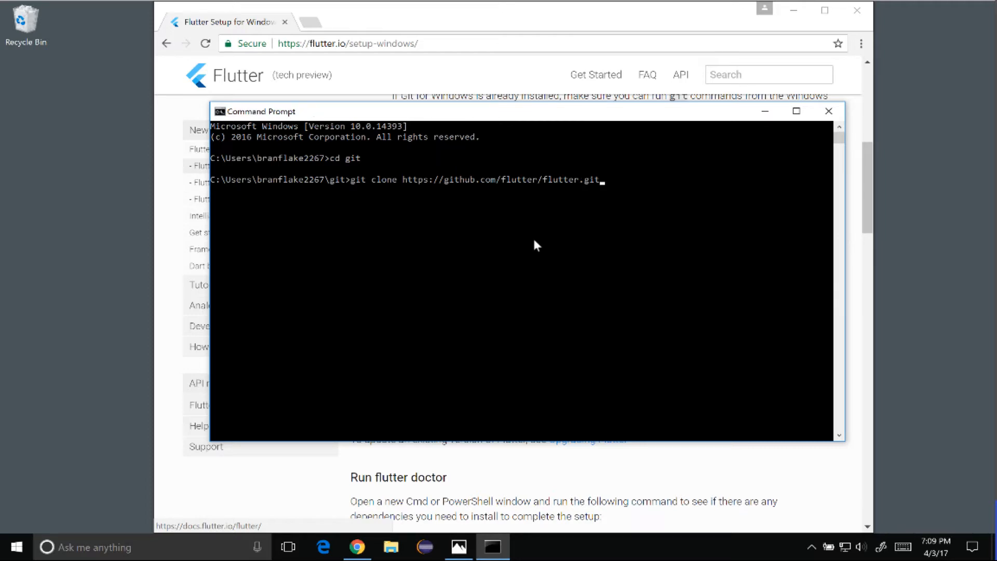
{"action": "mouse_move", "coordinate": [473, 224]}
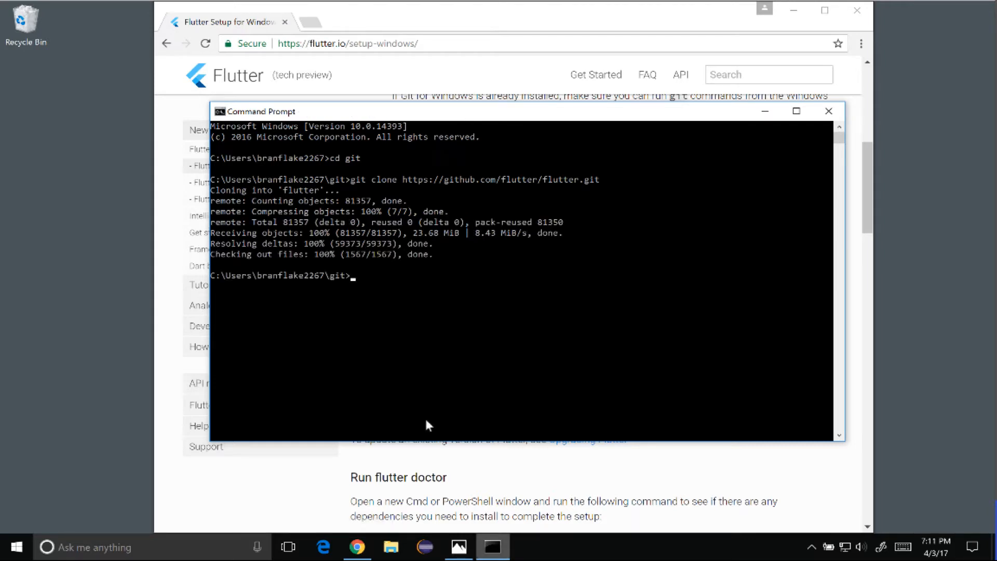
{"action": "mouse_move", "coordinate": [379, 337]}
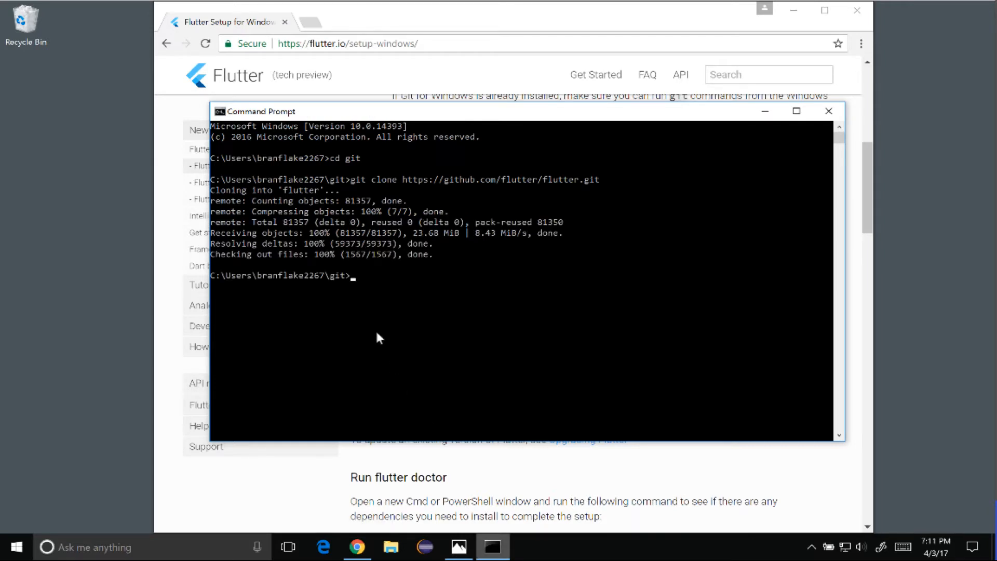
{"action": "mouse_move", "coordinate": [410, 299]}
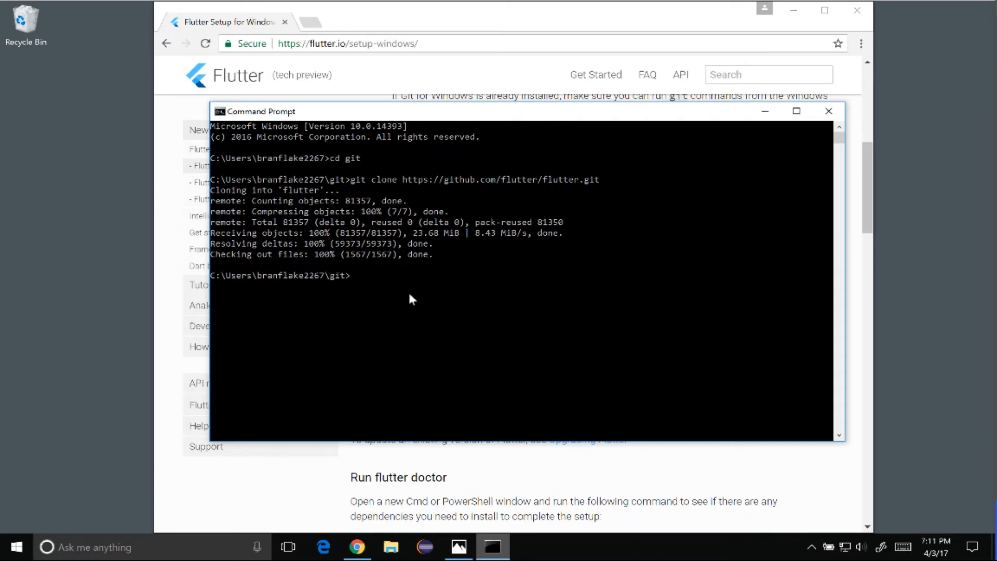
{"action": "mouse_move", "coordinate": [358, 546]}
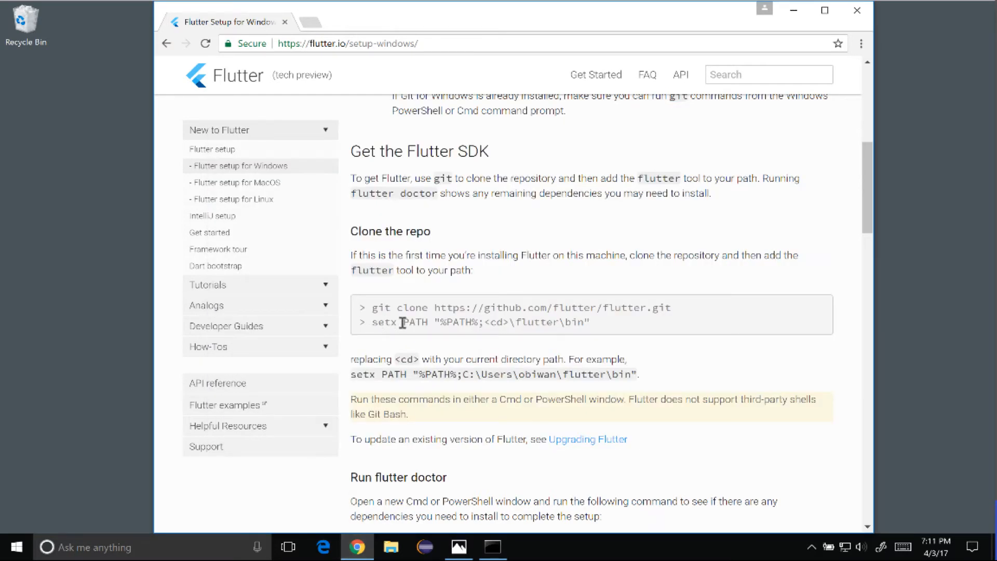
- Select the setx PATH command line and its <cd> placeholder on the setup page
{"action": "triple_click", "coordinate": [480, 322]}
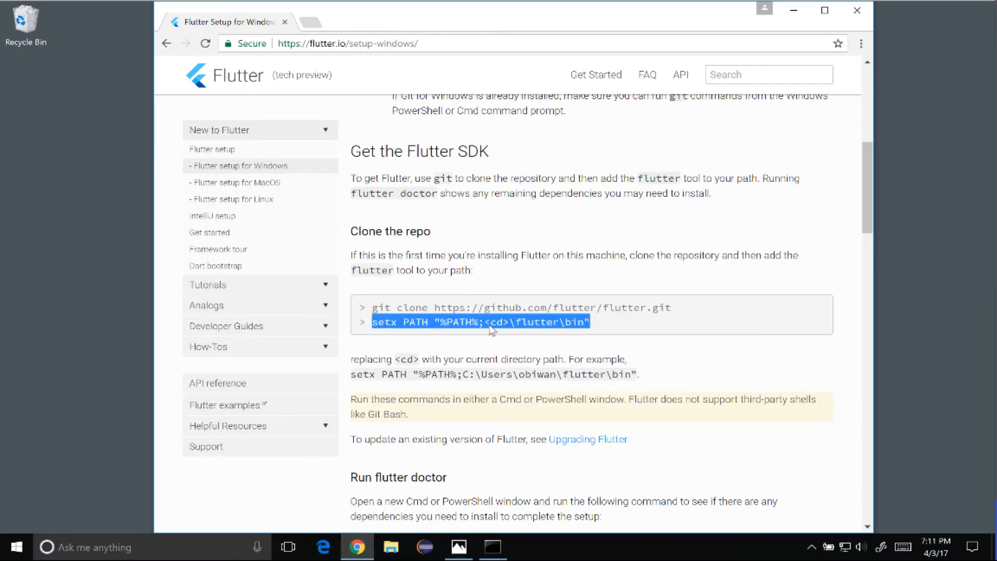
{"action": "double_click", "coordinate": [492, 322]}
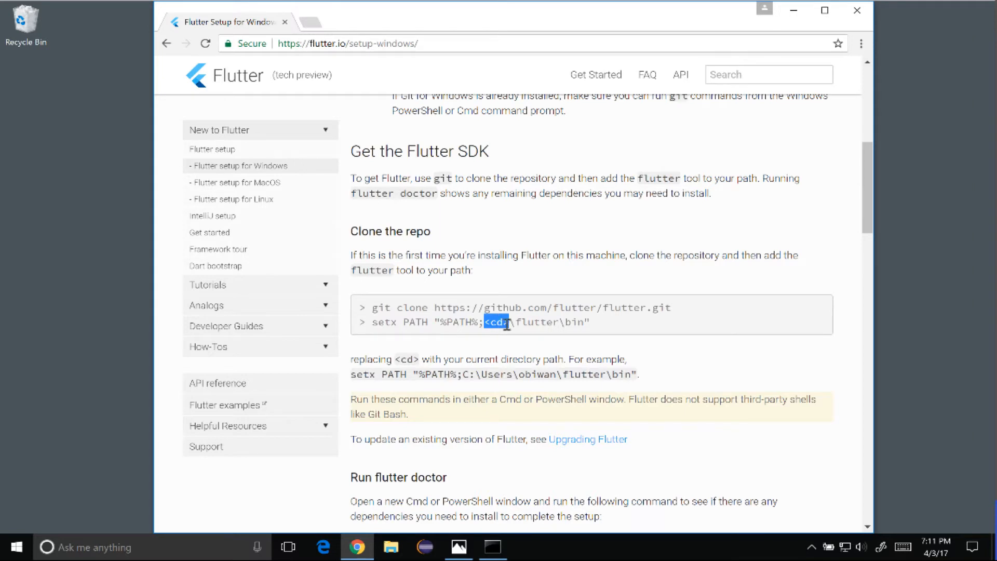
{"action": "mouse_move", "coordinate": [485, 343]}
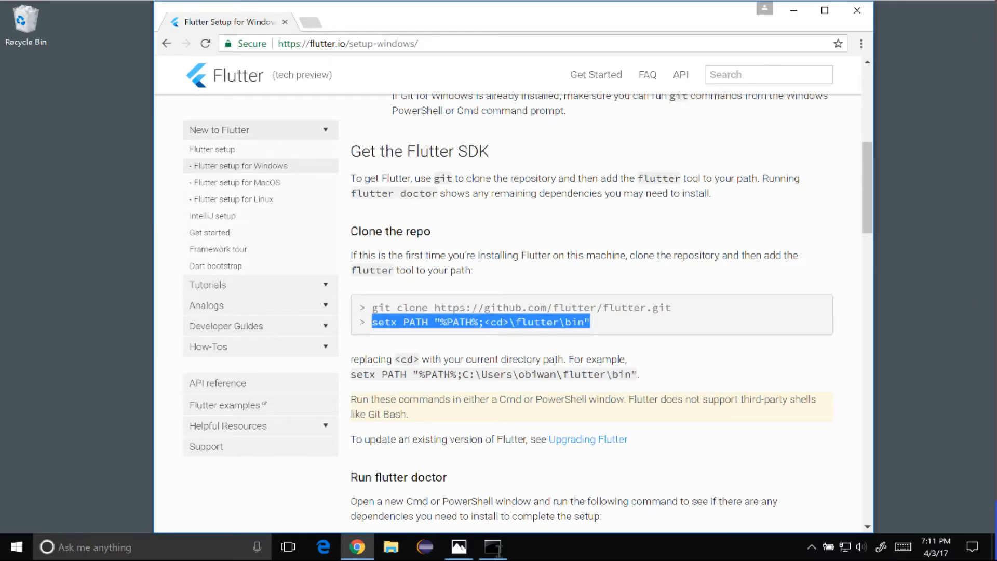
- Type setx PATH "%PATH%;C:\Users\branflake2267\git\flutter\bin" in Command Prompt
{"action": "left_click", "coordinate": [493, 547]}
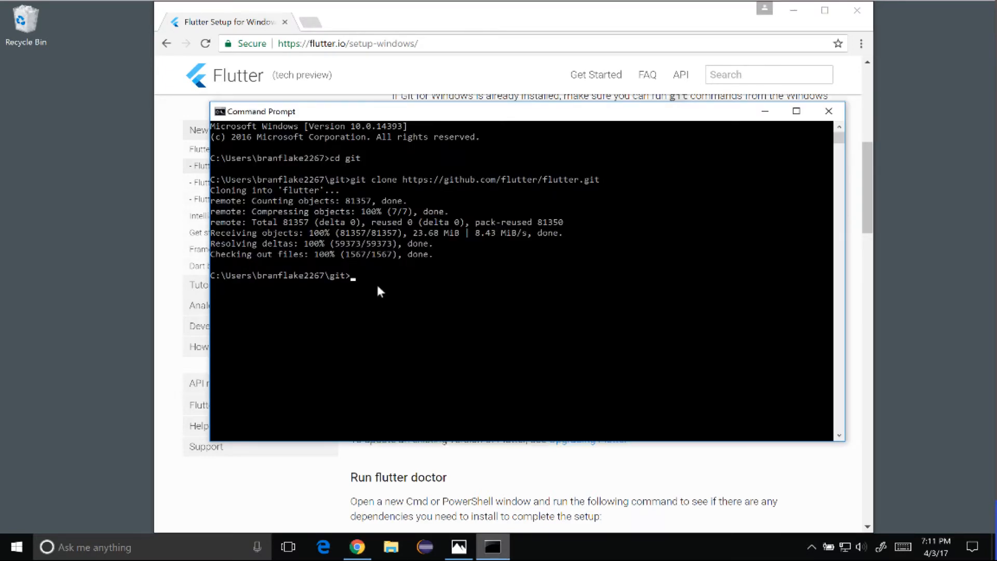
{"action": "type", "text": "setx PATH \"%PATH%;<cd>\\flutter\\bin"}
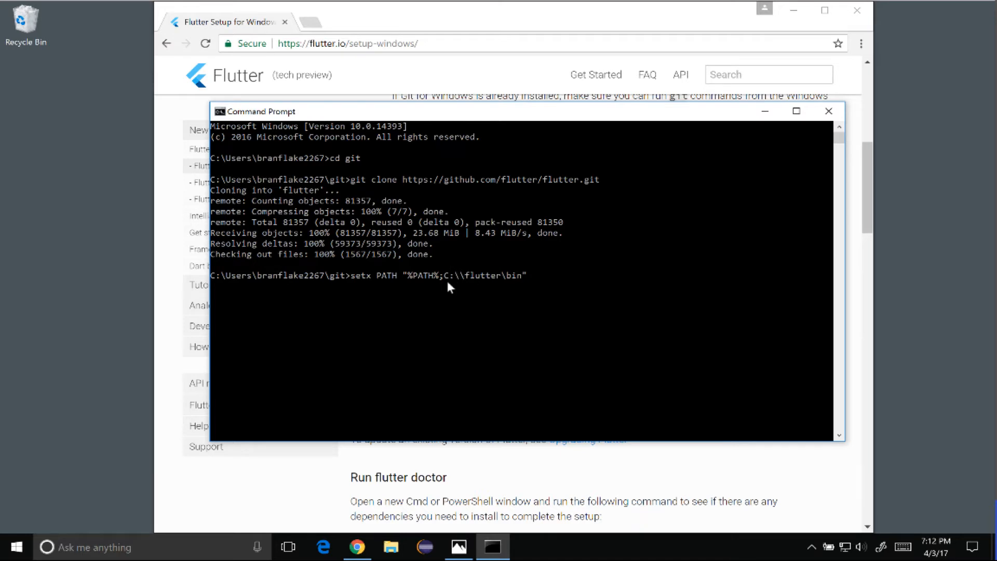
{"action": "type", "text": "br\\"}
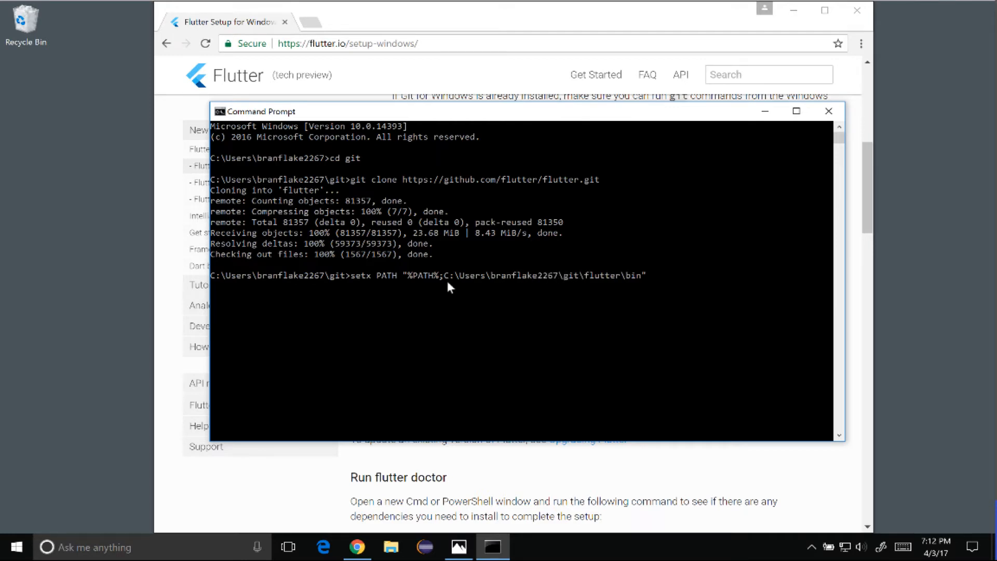
{"action": "mouse_move", "coordinate": [598, 299]}
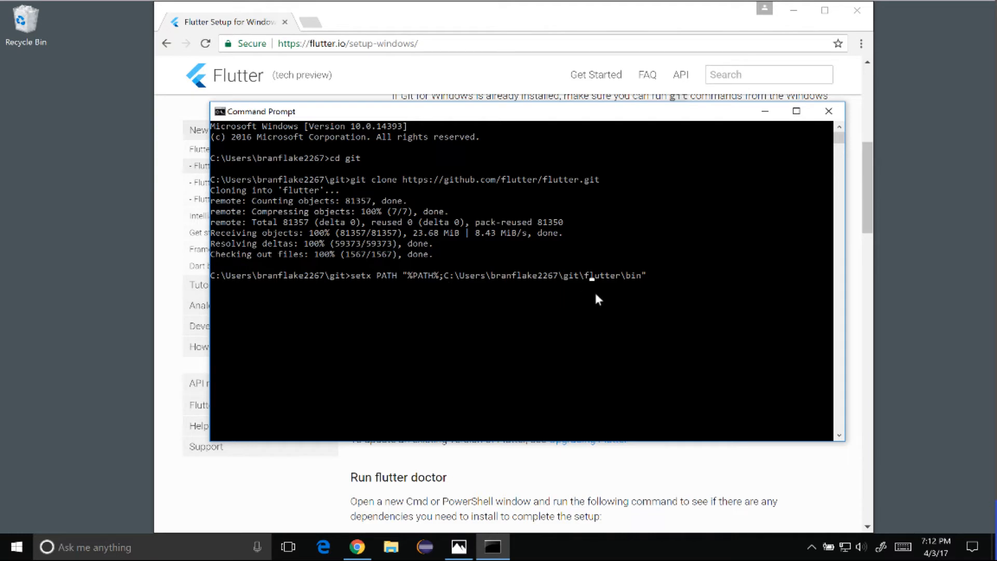
- Run the setx PATH command, then type flutter in the same window
{"action": "key", "text": "Return"}
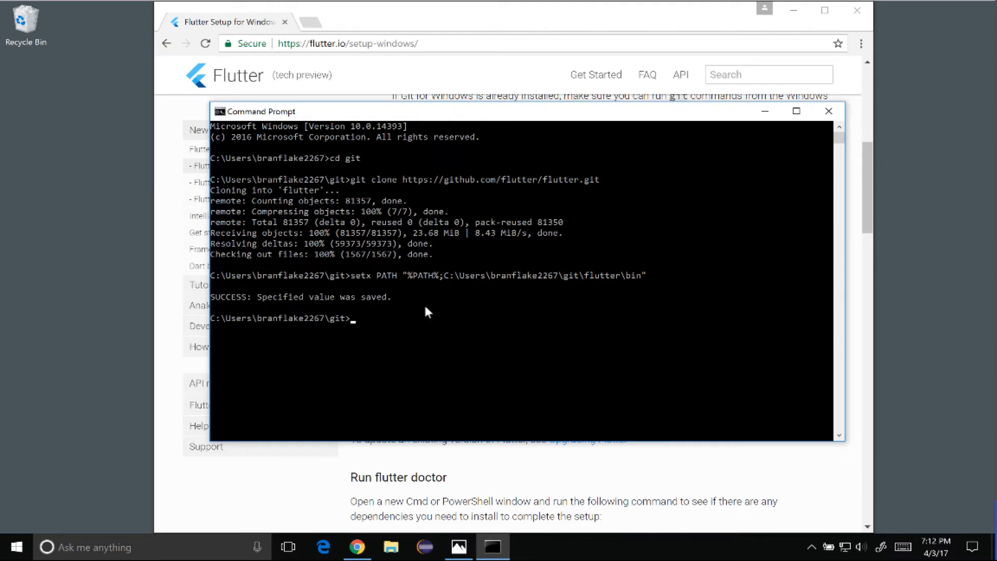
{"action": "mouse_move", "coordinate": [400, 333]}
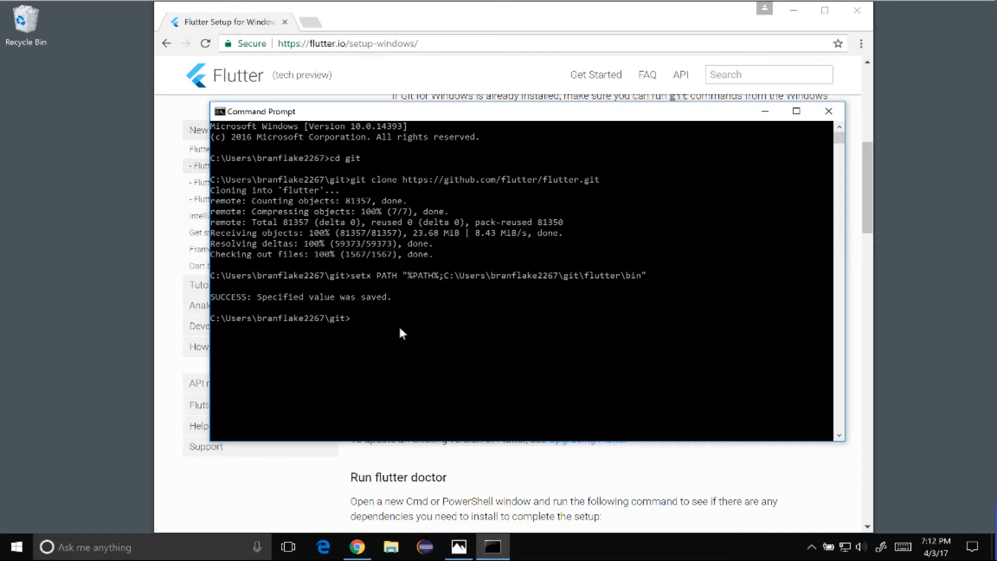
{"action": "type", "text": "flutter doctor"}
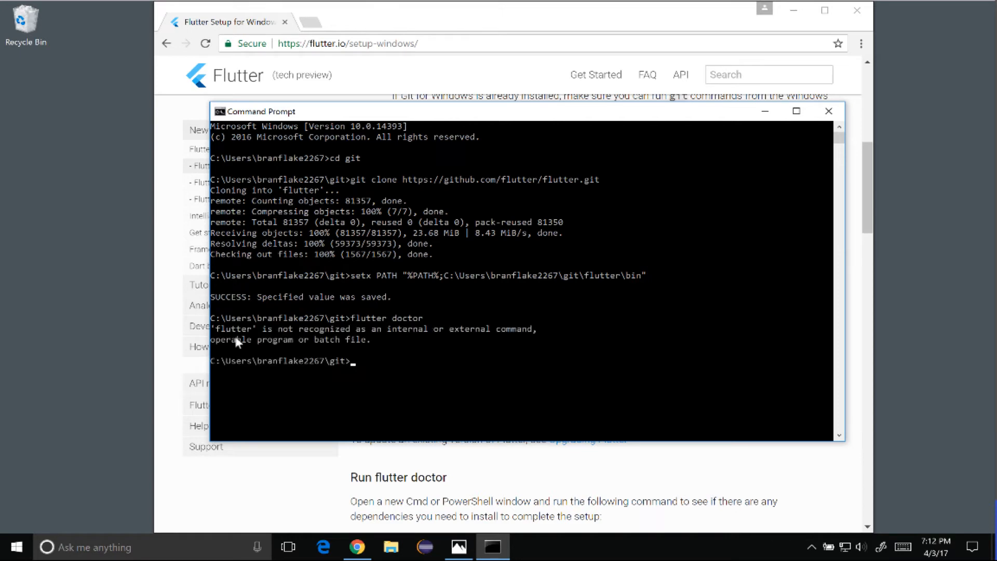
{"action": "mouse_move", "coordinate": [549, 282]}
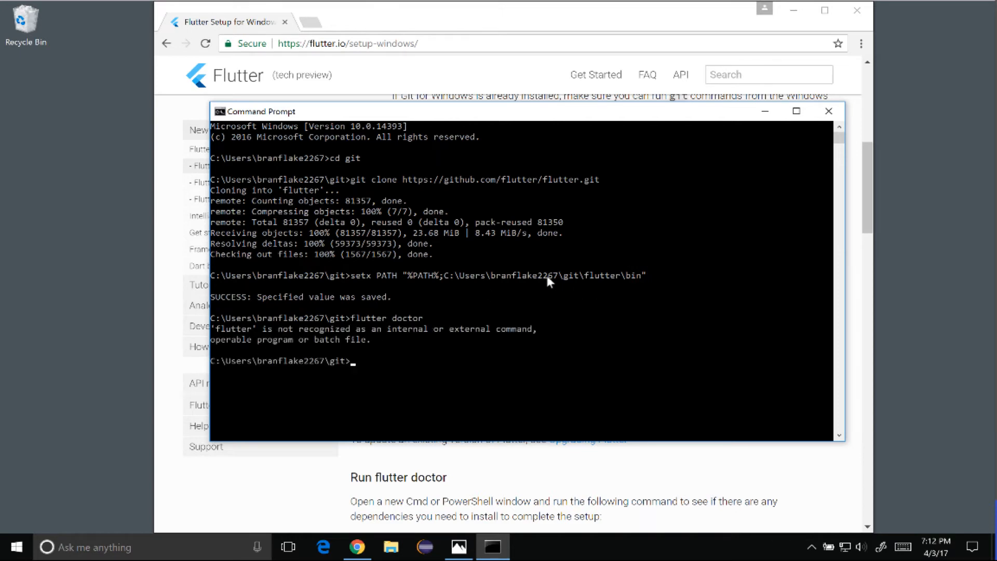
{"action": "mouse_move", "coordinate": [813, 122]}
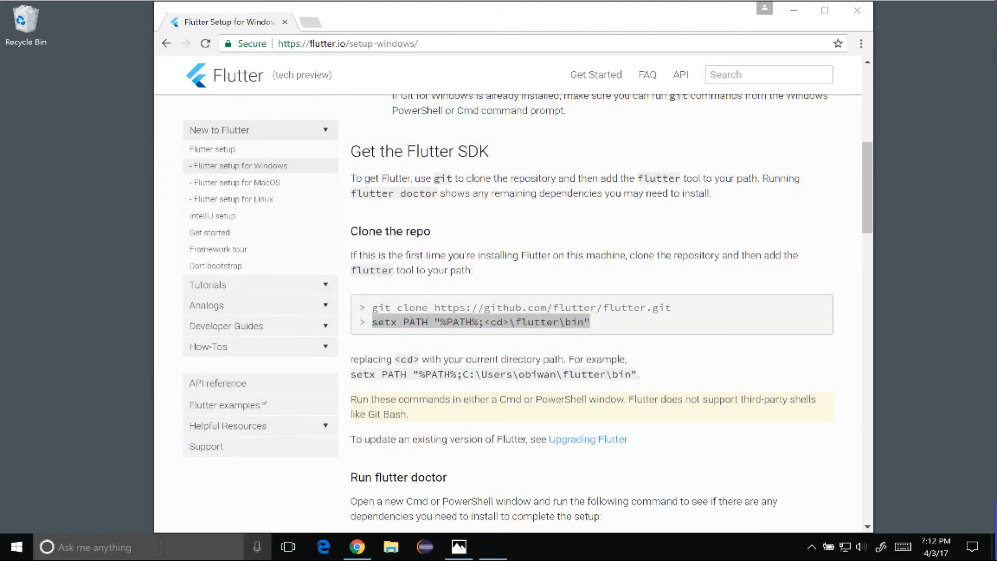
- Run flutter doctor in a new Command Prompt window
{"action": "left_click", "coordinate": [492, 547]}
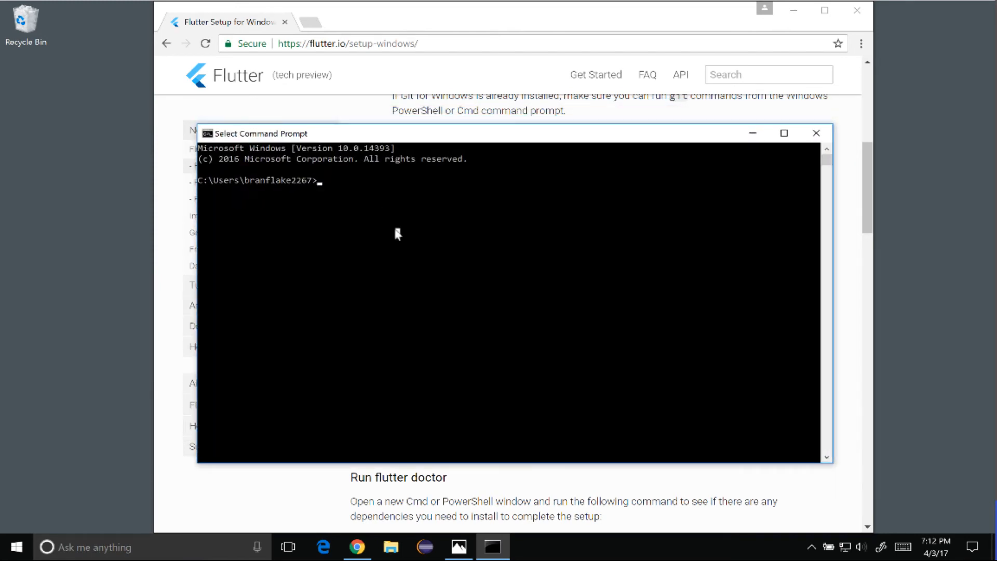
{"action": "type", "text": "flutter doctor"}
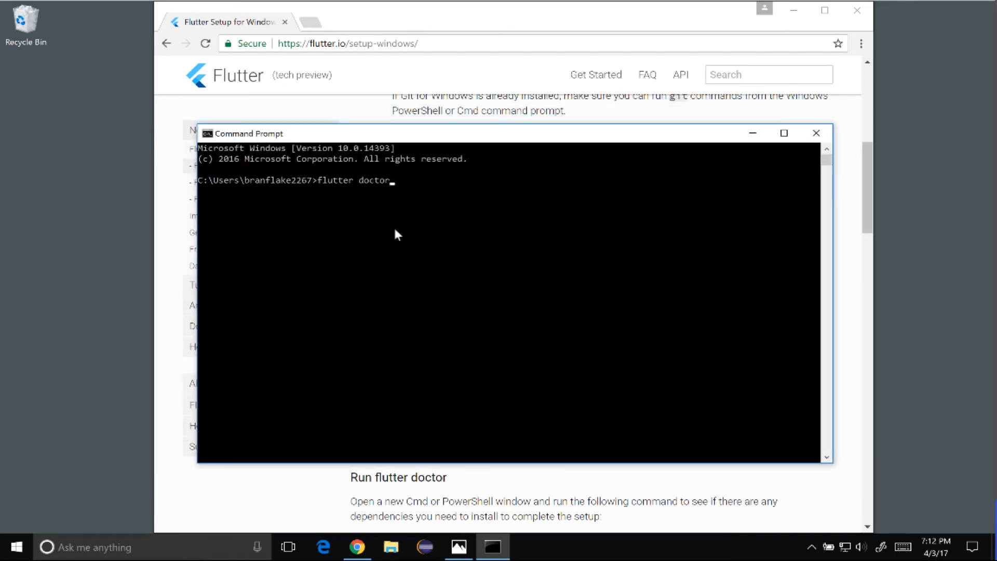
{"action": "key", "text": "Return"}
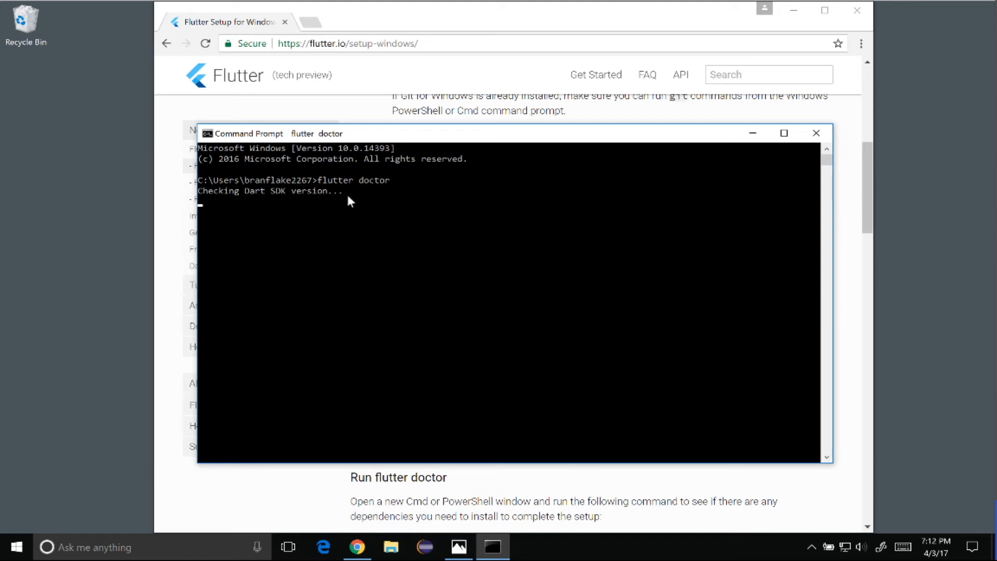
{"action": "mouse_move", "coordinate": [312, 192]}
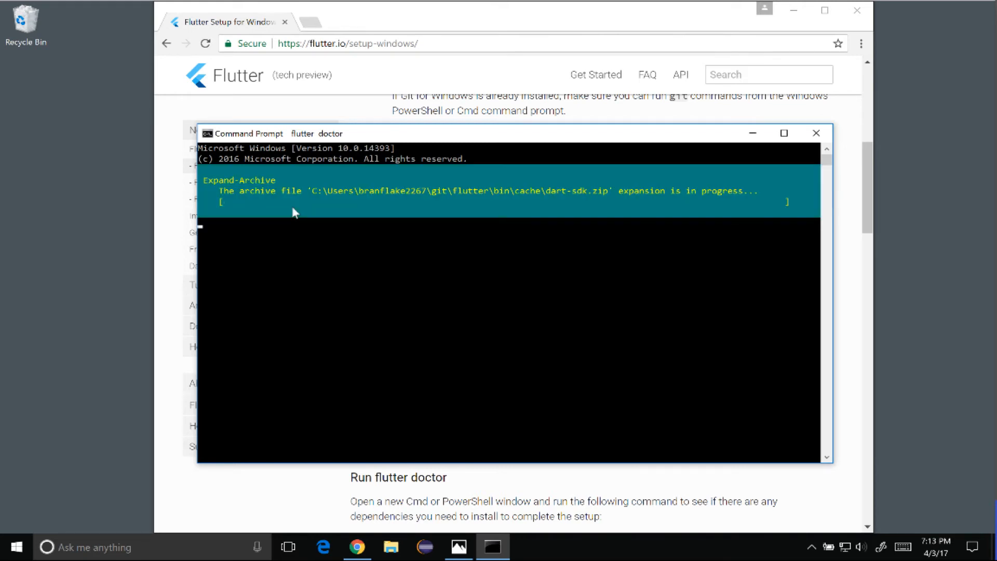
{"action": "mouse_move", "coordinate": [342, 356]}
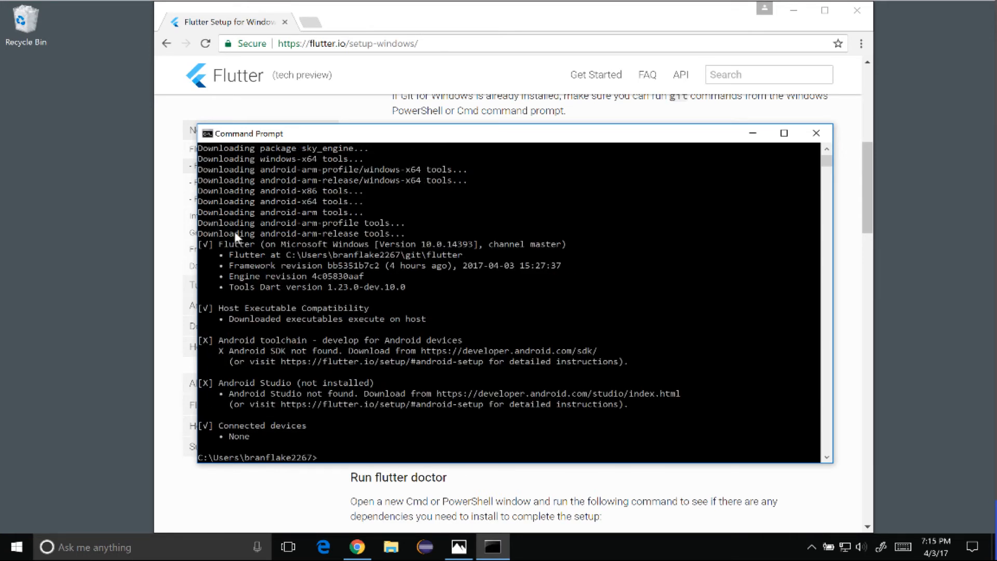
{"action": "mouse_move", "coordinate": [311, 255]}
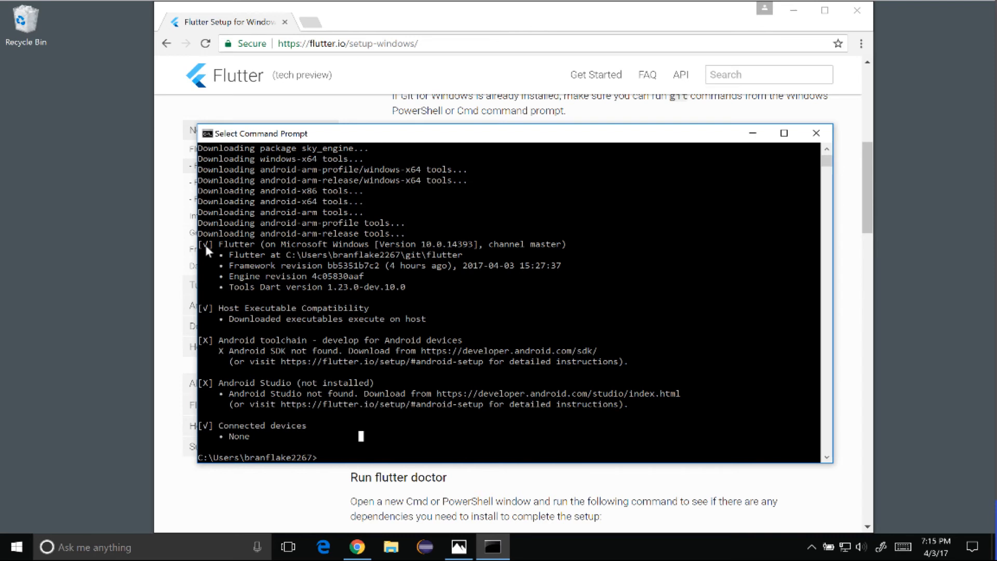
{"action": "mouse_move", "coordinate": [211, 316]}
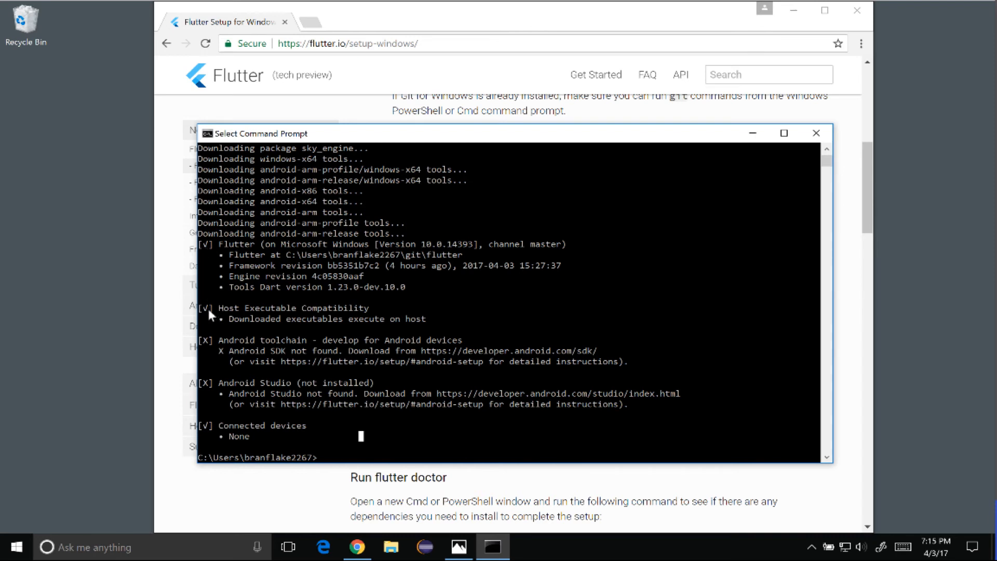
{"action": "mouse_move", "coordinate": [266, 359]}
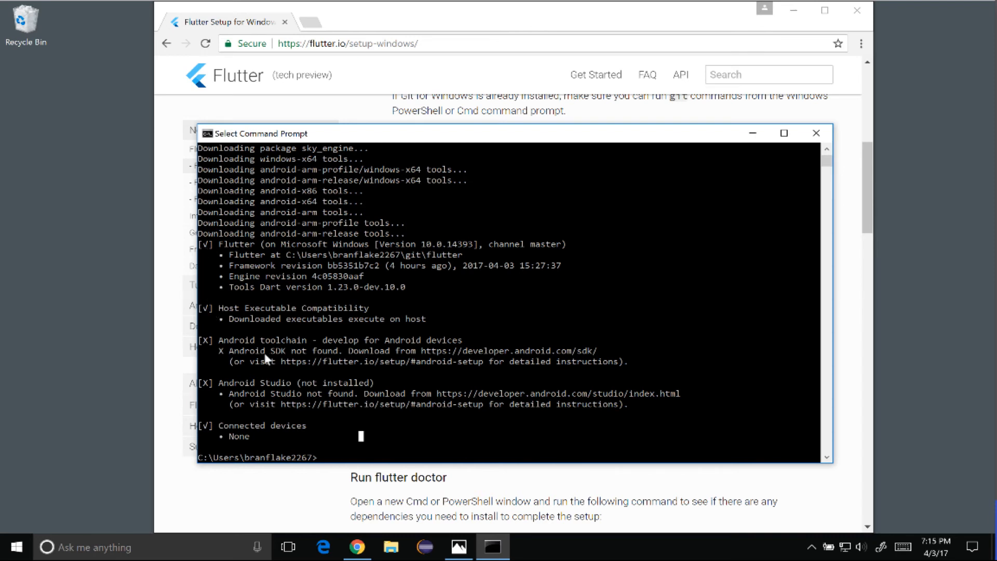
{"action": "double_click", "coordinate": [261, 340]}
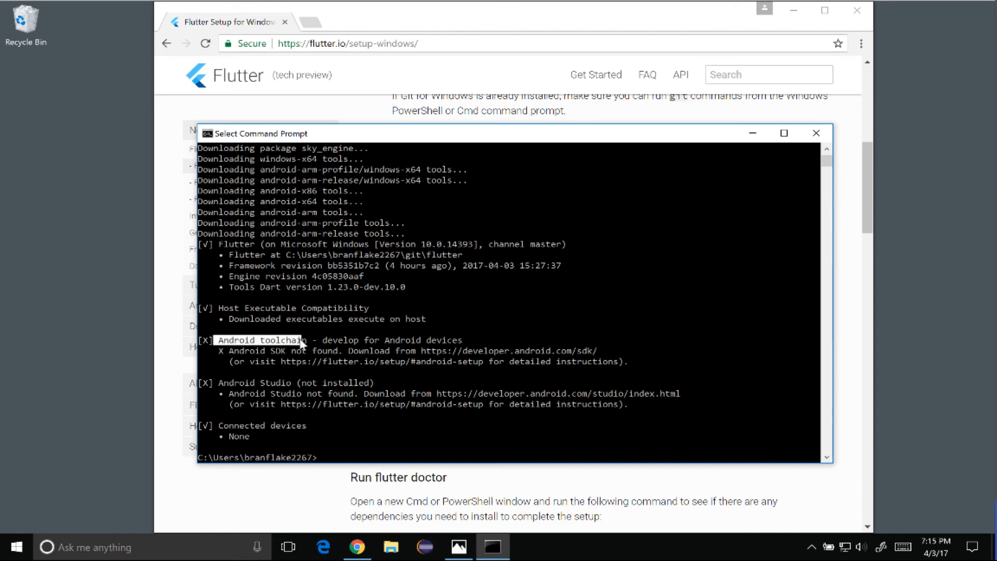
{"action": "double_click", "coordinate": [254, 382]}
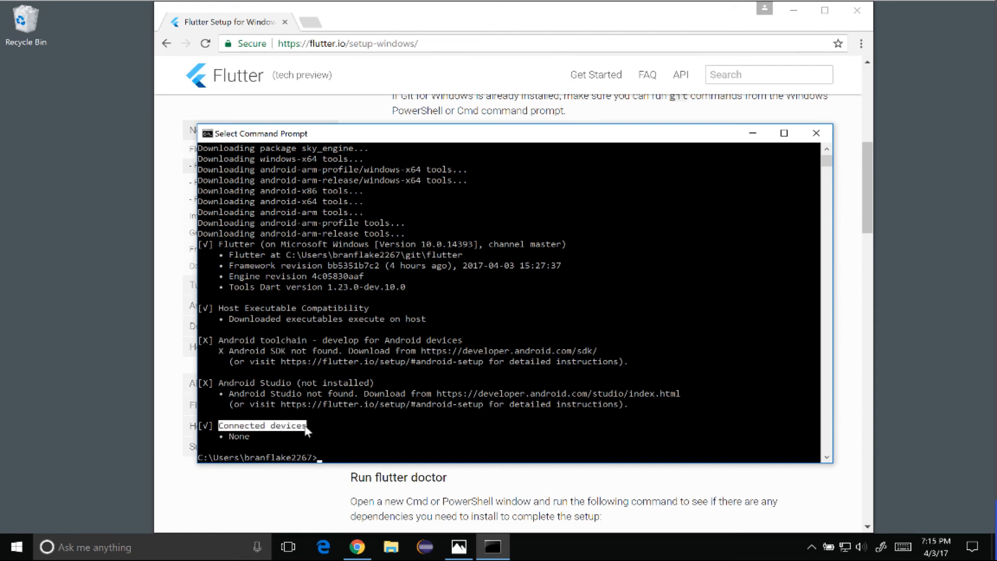
{"action": "mouse_move", "coordinate": [365, 388]}
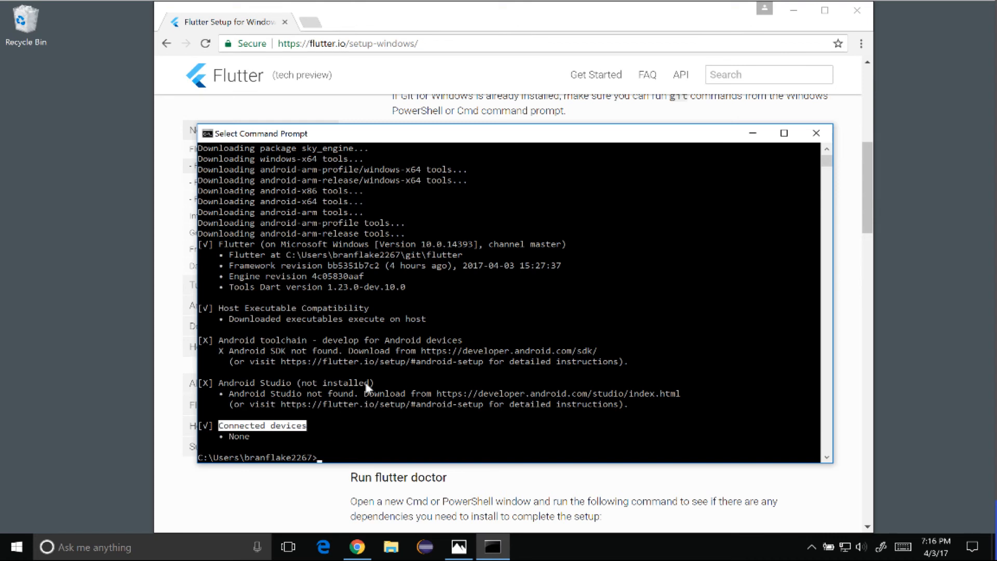
{"action": "mouse_move", "coordinate": [426, 260]}
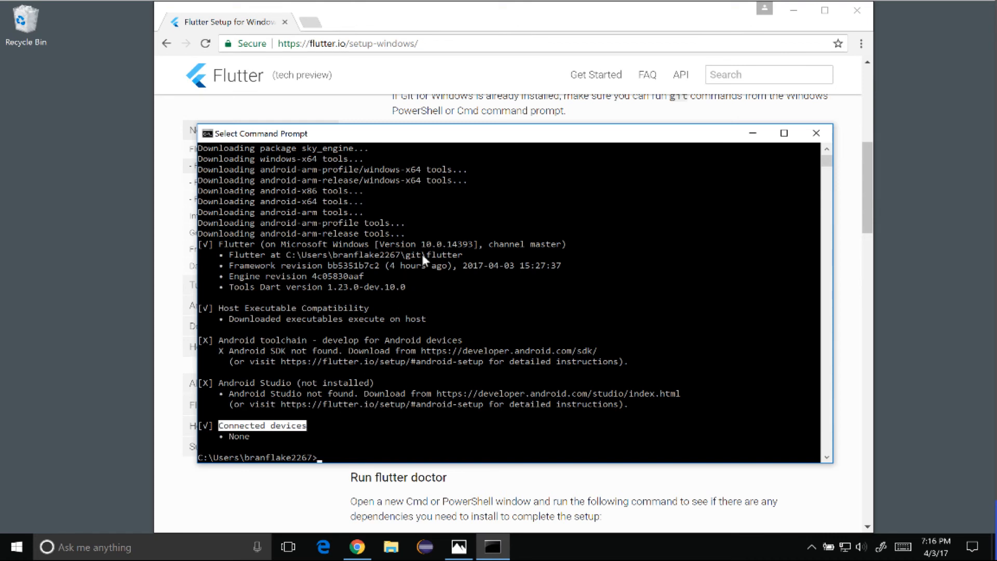
{"action": "mouse_move", "coordinate": [334, 461]}
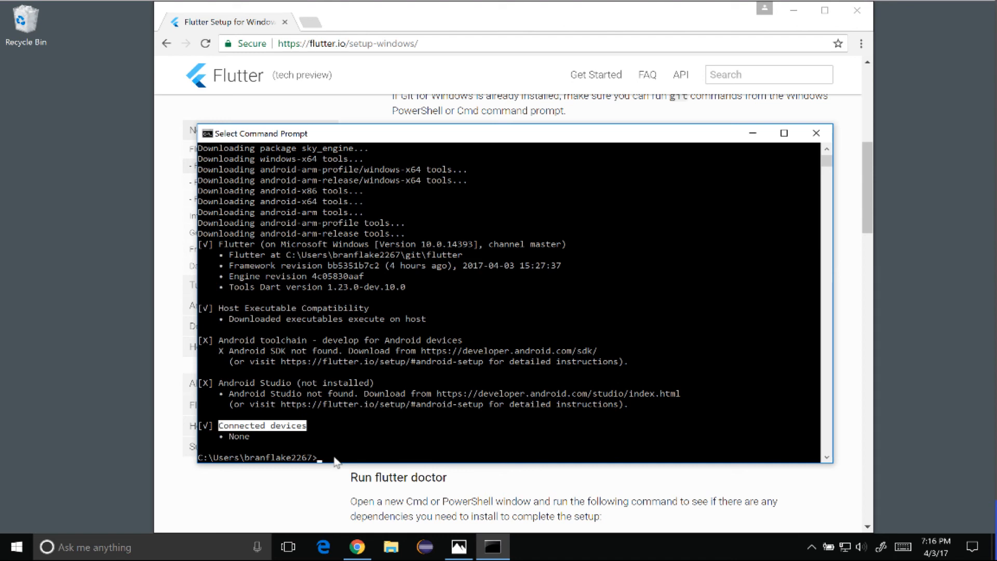
{"action": "mouse_move", "coordinate": [342, 460]}
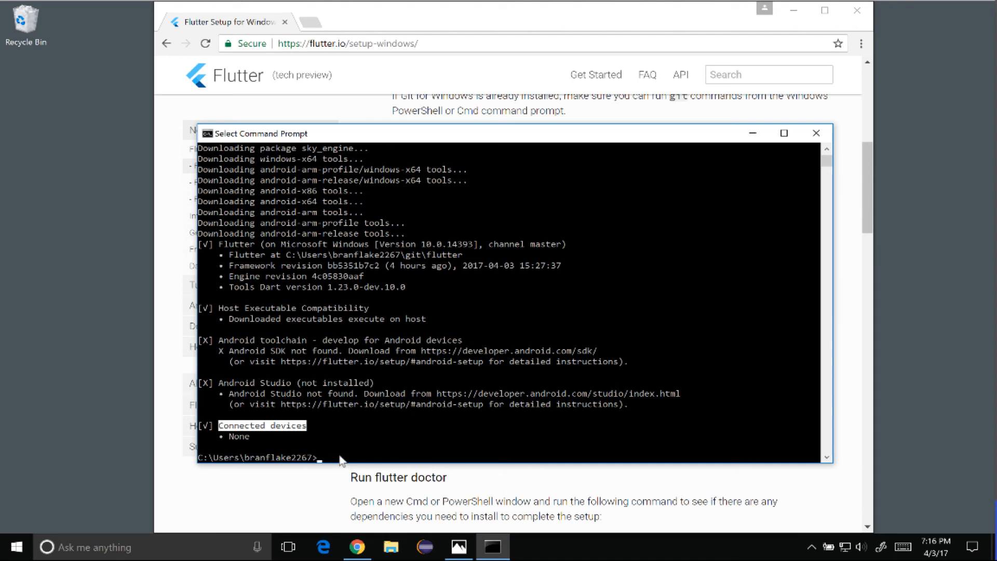
- Type flutter doctor again at the Command Prompt
{"action": "type", "text": "flutter"}
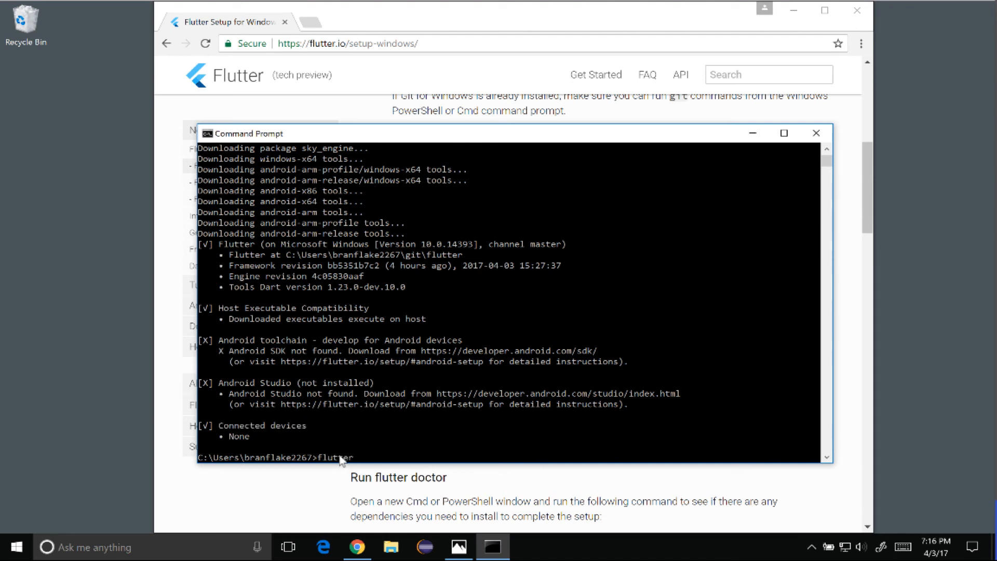
{"action": "type", "text": "doctor"}
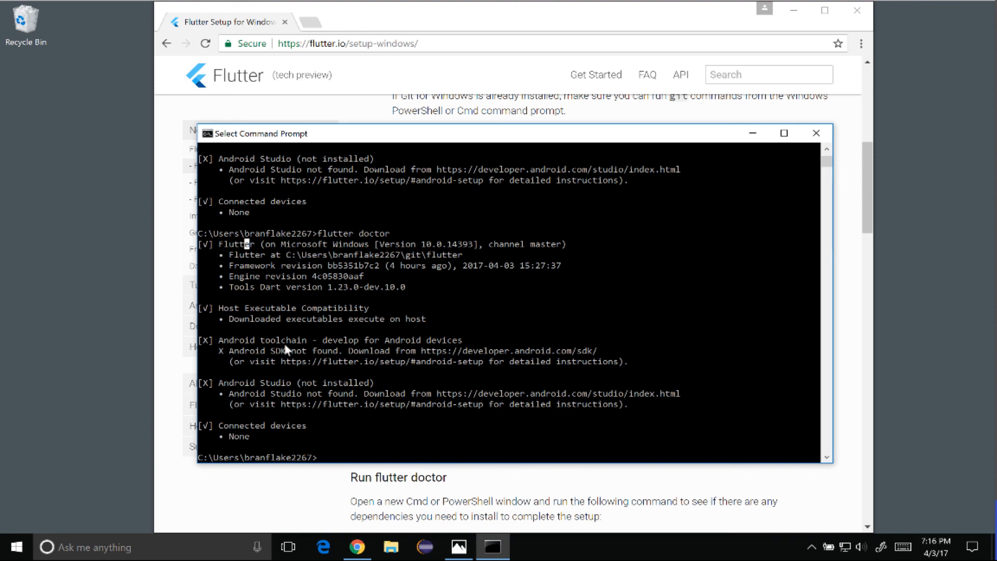
{"action": "mouse_move", "coordinate": [283, 391]}
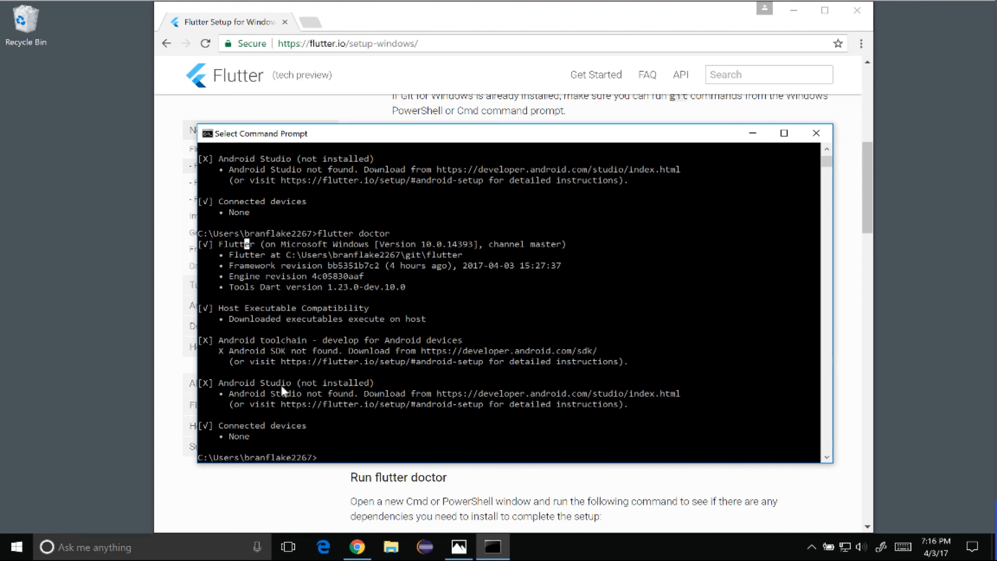
{"action": "mouse_move", "coordinate": [318, 432]}
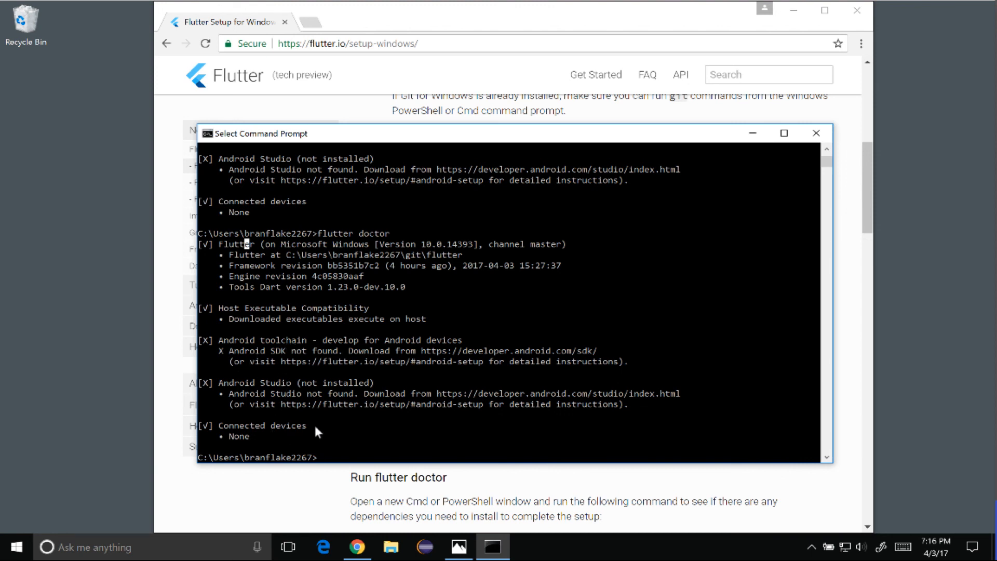
{"action": "mouse_move", "coordinate": [371, 454]}
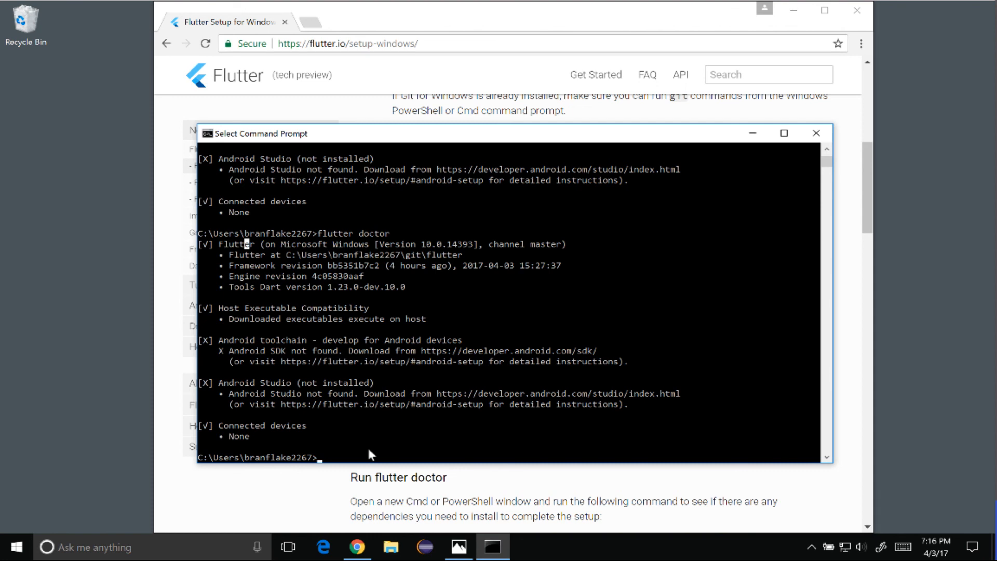
{"action": "mouse_move", "coordinate": [375, 442]}
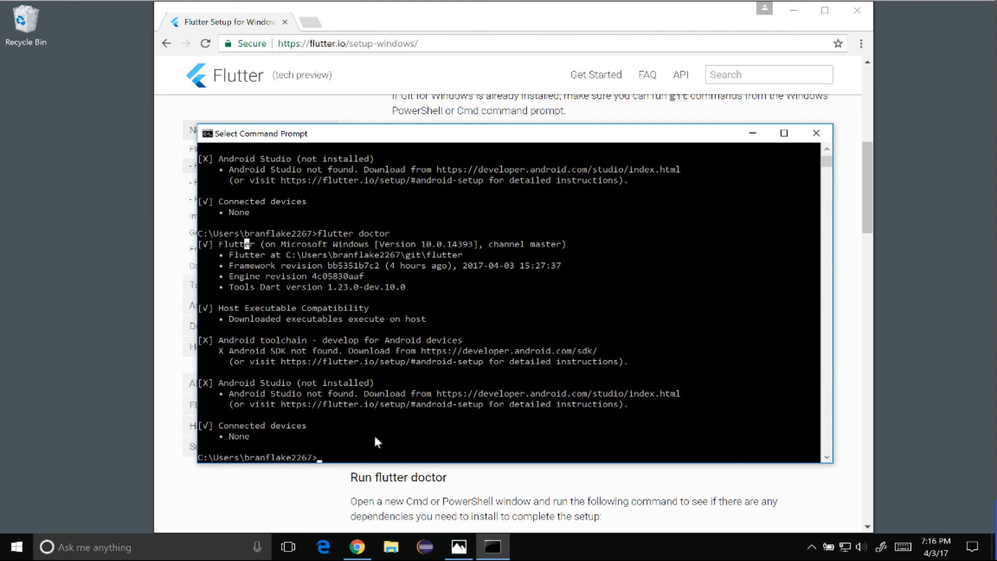